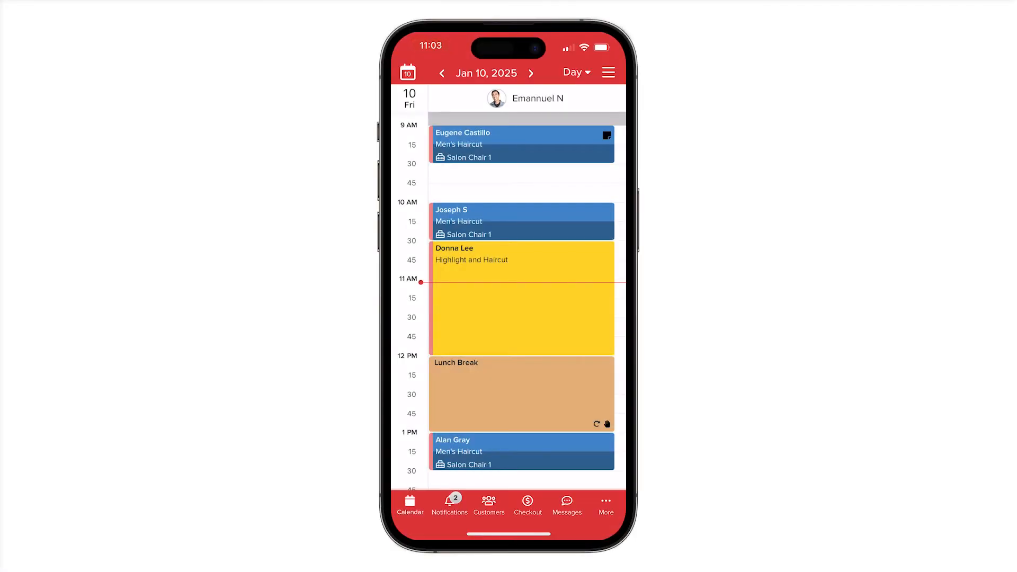
# Switch to the empty $0.00 checkout and start connecting a card reader
pyautogui.click(527, 505)
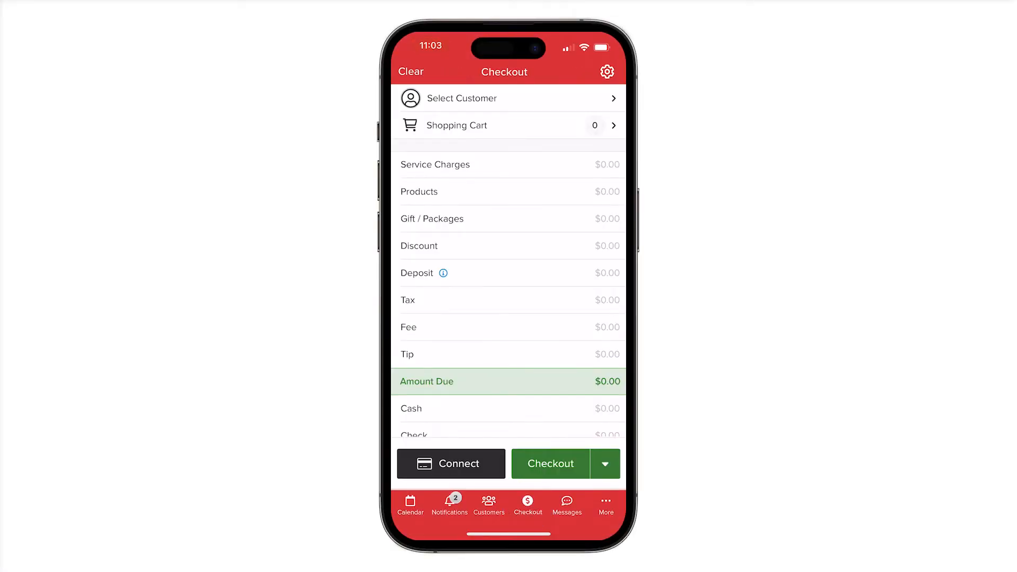
pyautogui.click(450, 463)
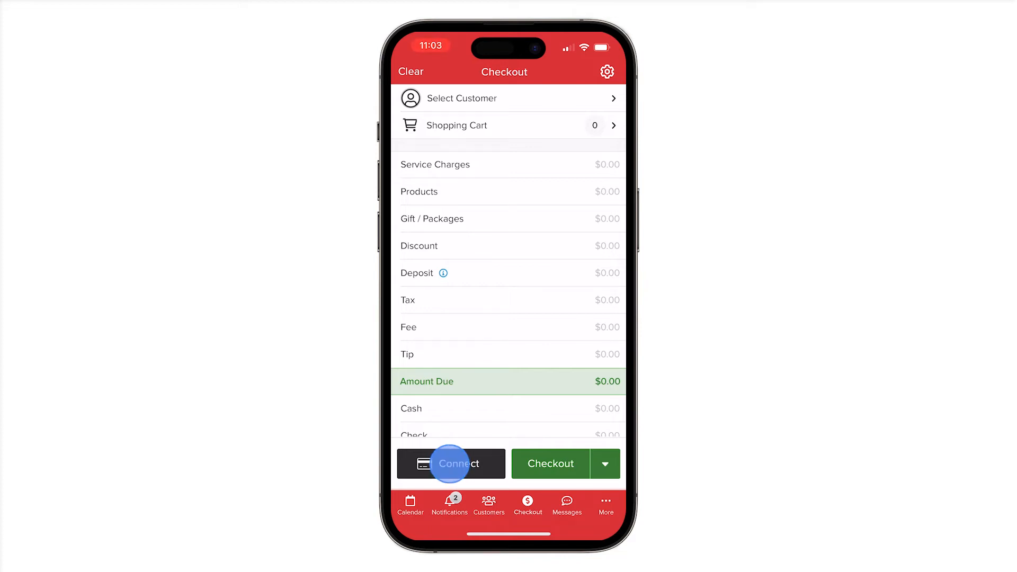
# Select Tap to Pay on iPhone as the Vagaro reader and get started
pyautogui.click(451, 463)
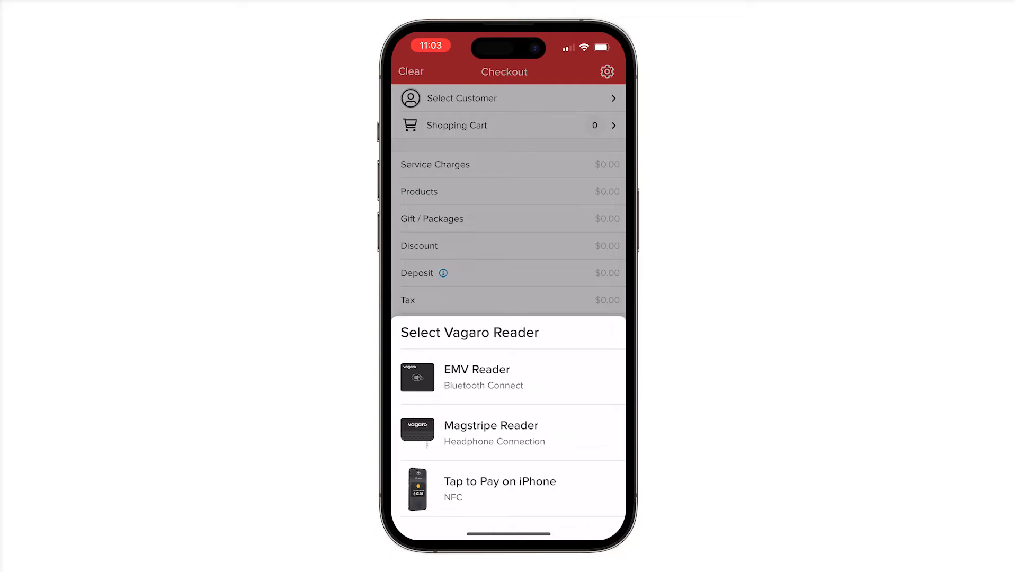
pyautogui.click(499, 488)
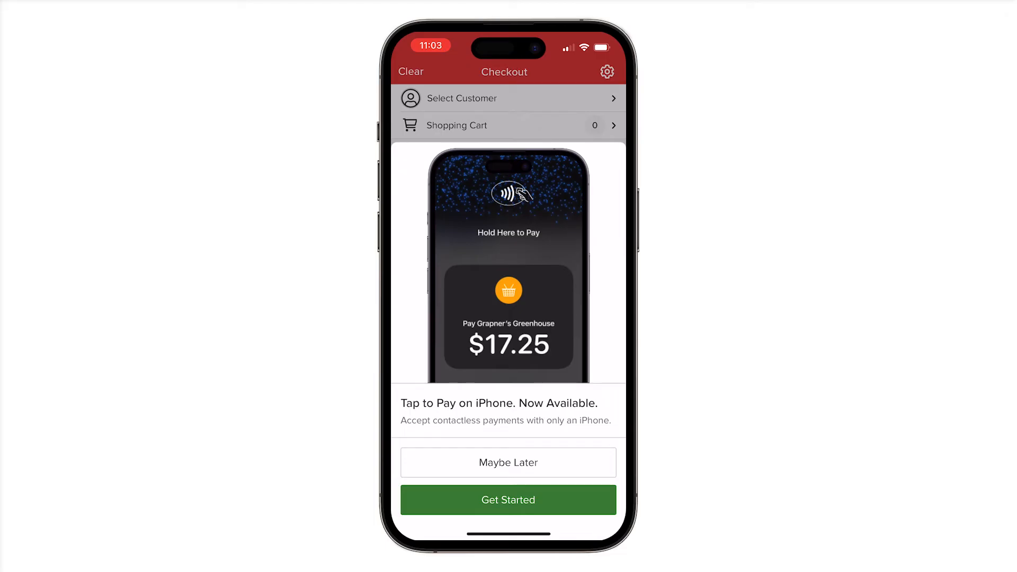
pyautogui.click(508, 462)
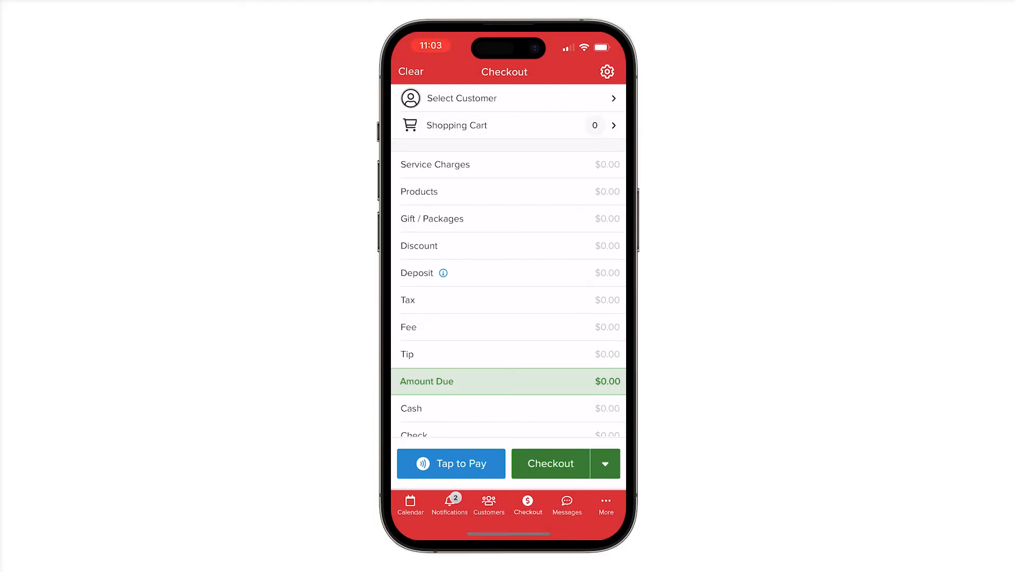
pyautogui.click(461, 98)
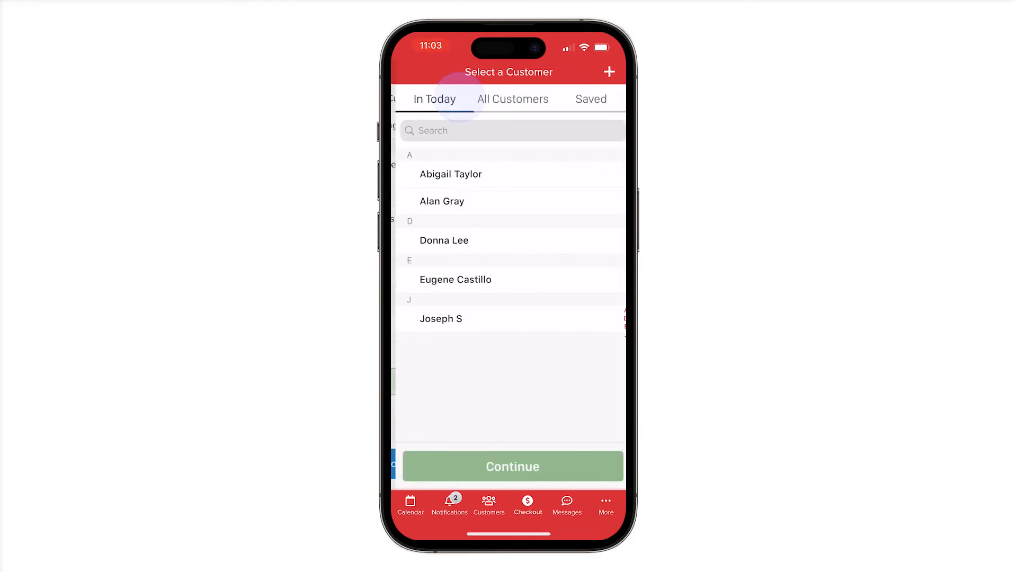
pyautogui.click(513, 466)
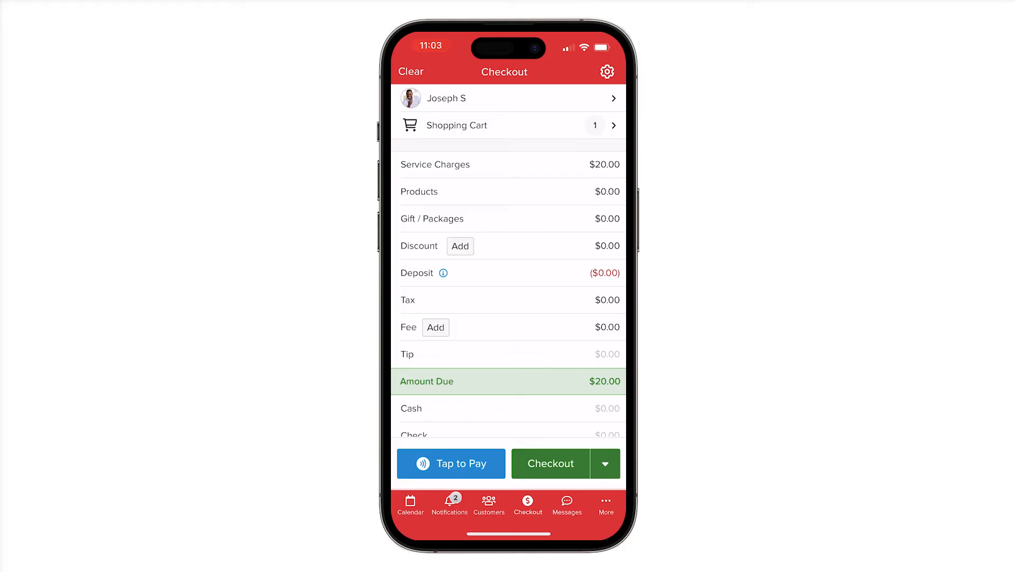
pyautogui.click(549, 463)
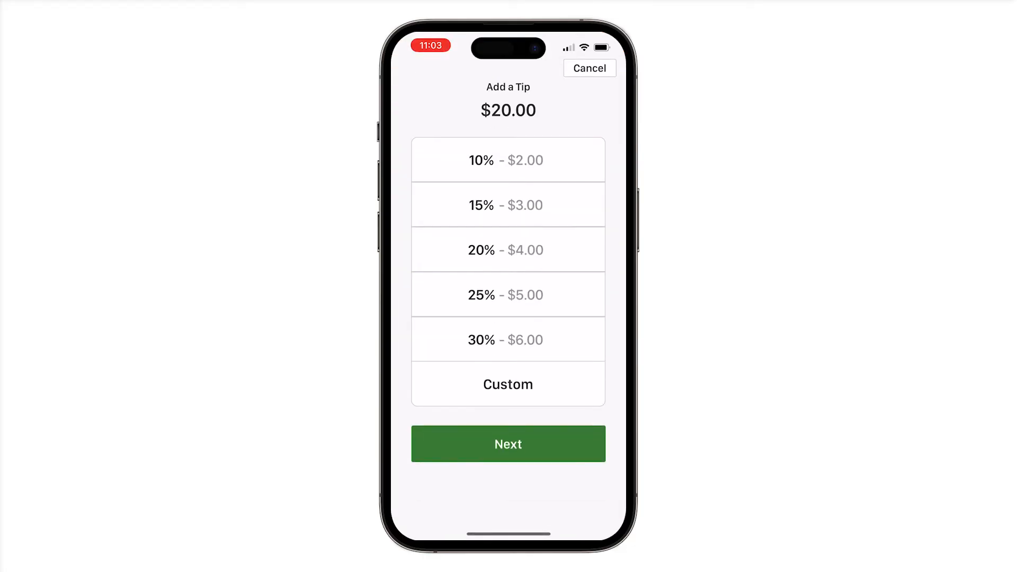
# Choose a tip and continue to the $17.25 Hold Here to Pay screen
pyautogui.click(508, 445)
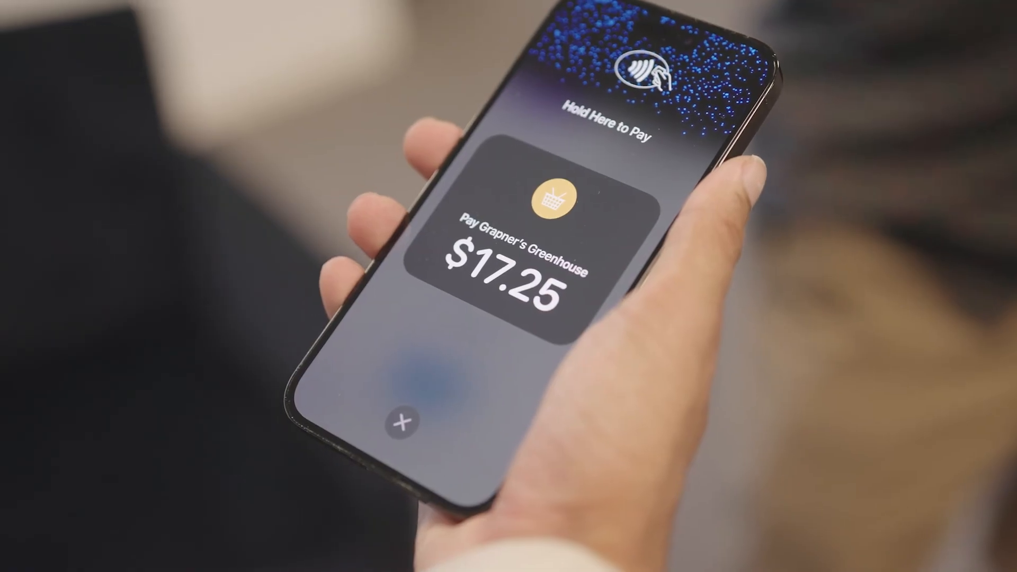